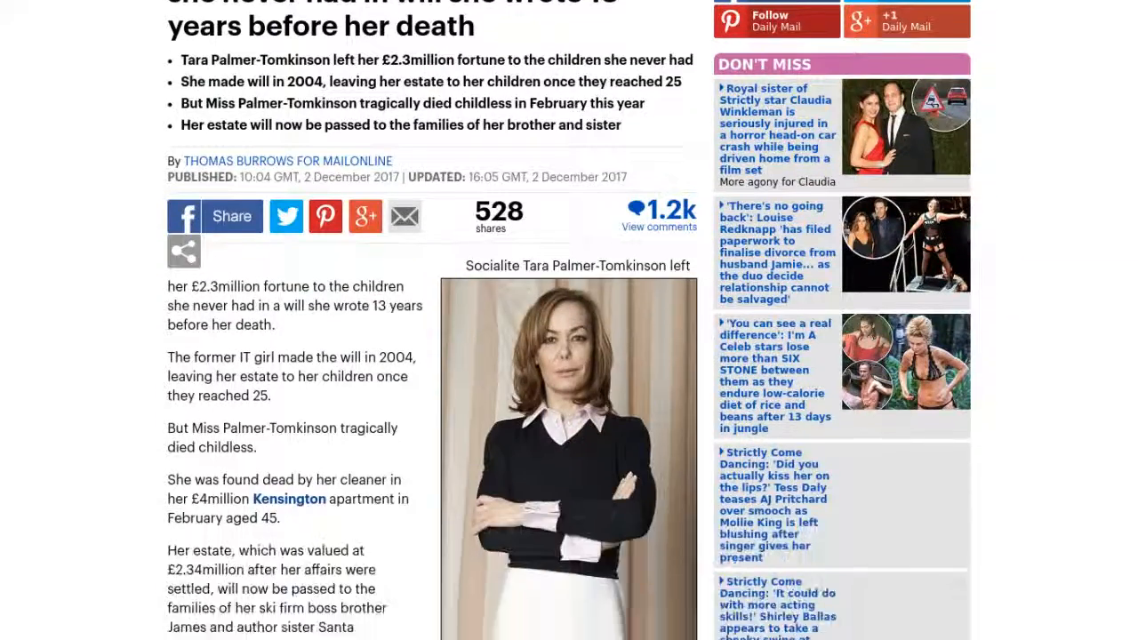
{"action": "scroll", "scroll_direction": "down", "scroll_amount": 3}
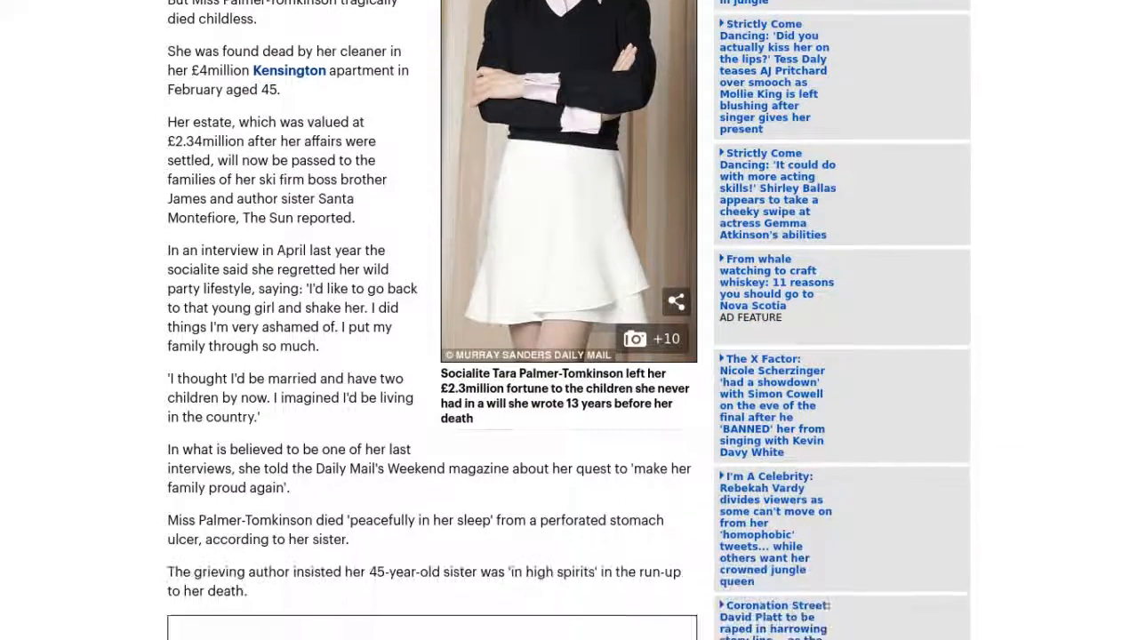
{"action": "scroll", "scroll_direction": "down", "scroll_amount": 3}
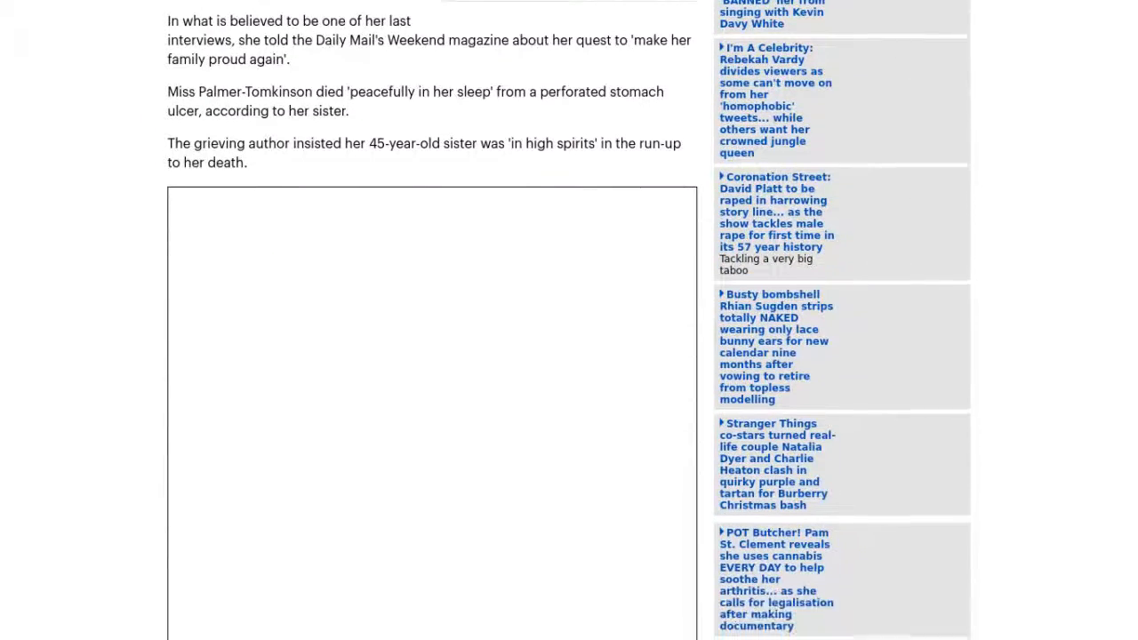
{"action": "scroll", "scroll_direction": "down", "scroll_amount": 3}
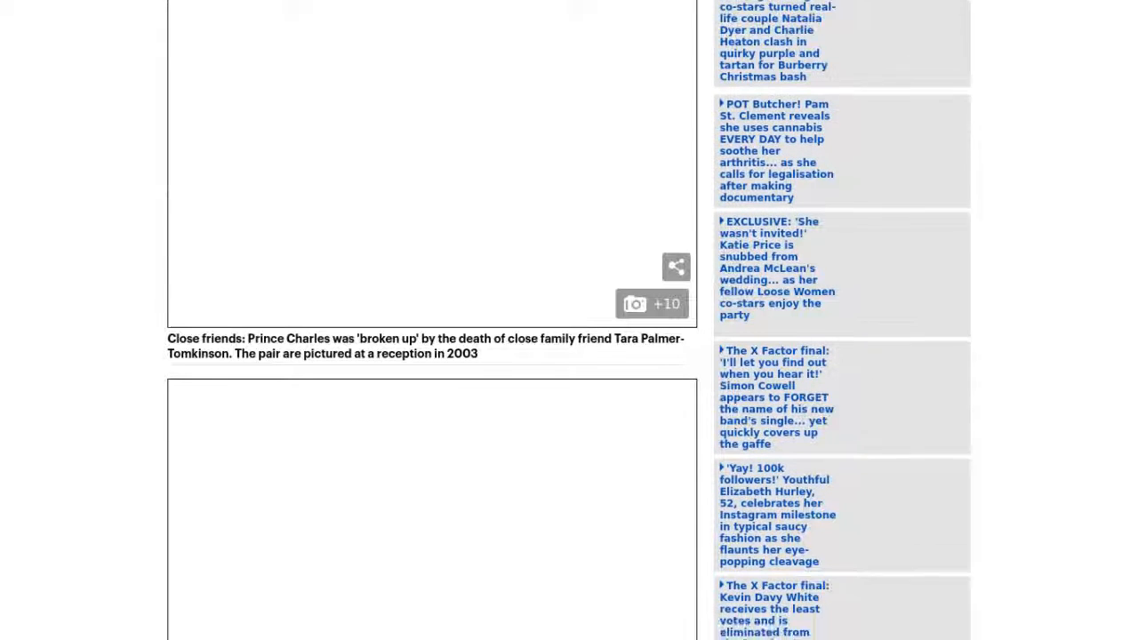
{"action": "scroll", "scroll_direction": "down", "scroll_amount": 3}
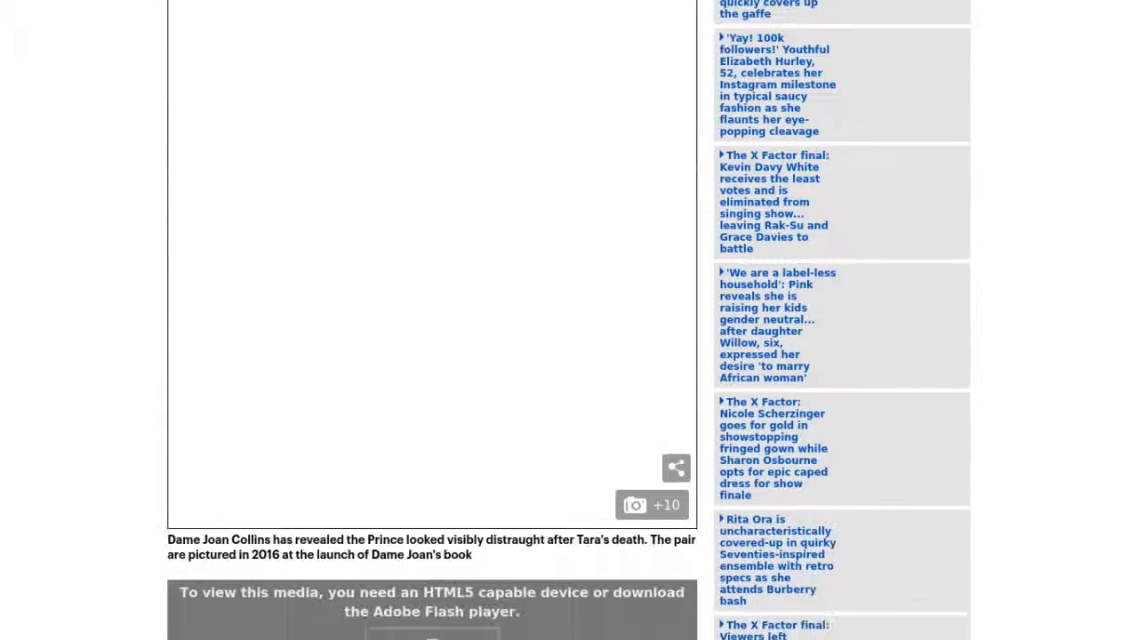
{"action": "scroll", "scroll_direction": "down", "scroll_amount": 3}
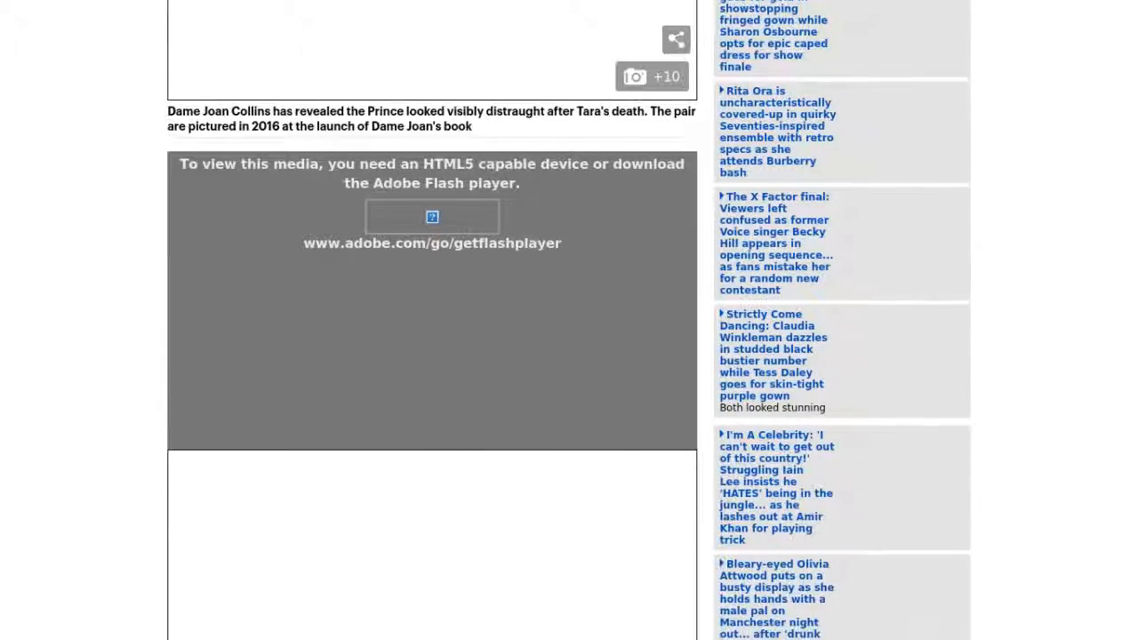
{"action": "scroll", "scroll_direction": "down", "scroll_amount": 3}
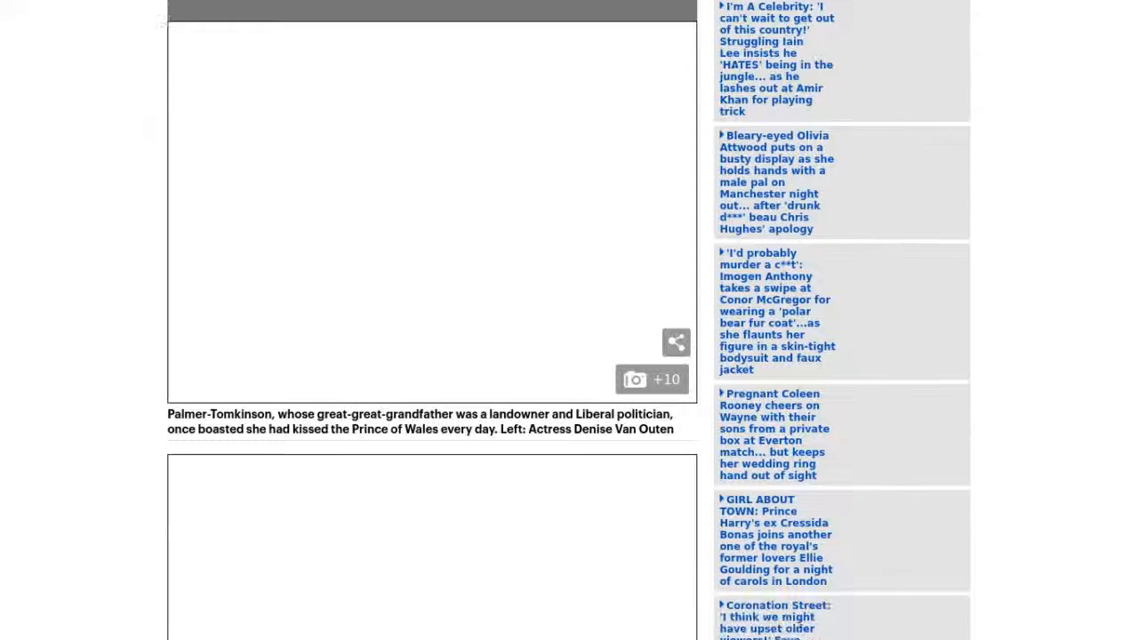
{"action": "scroll", "scroll_direction": "down", "scroll_amount": 3}
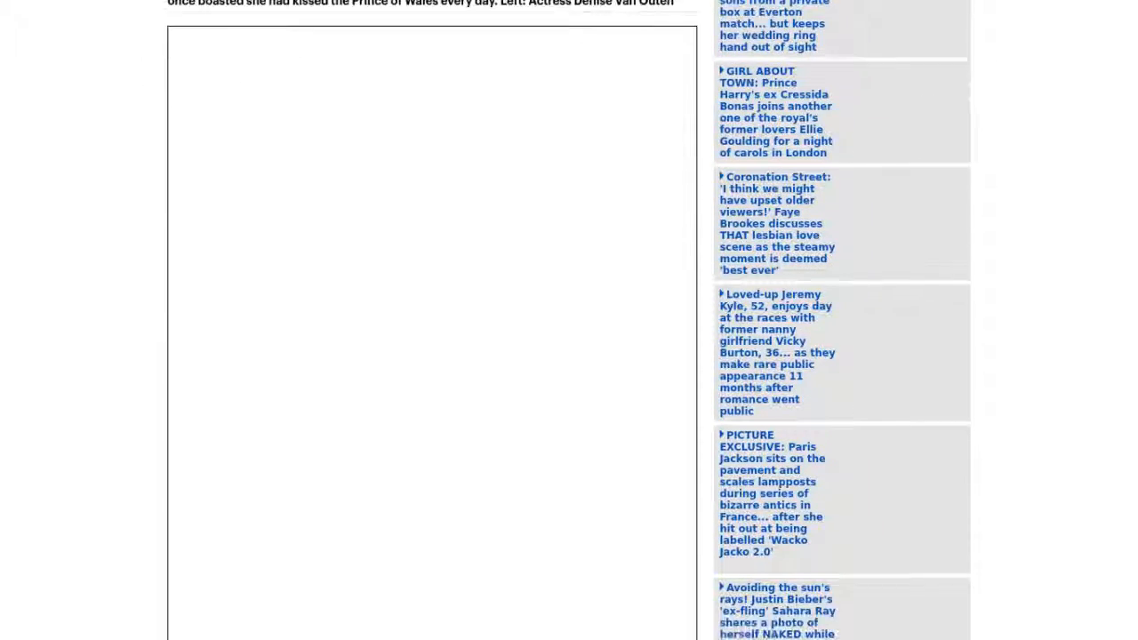
{"action": "scroll", "scroll_direction": "down", "scroll_amount": 3}
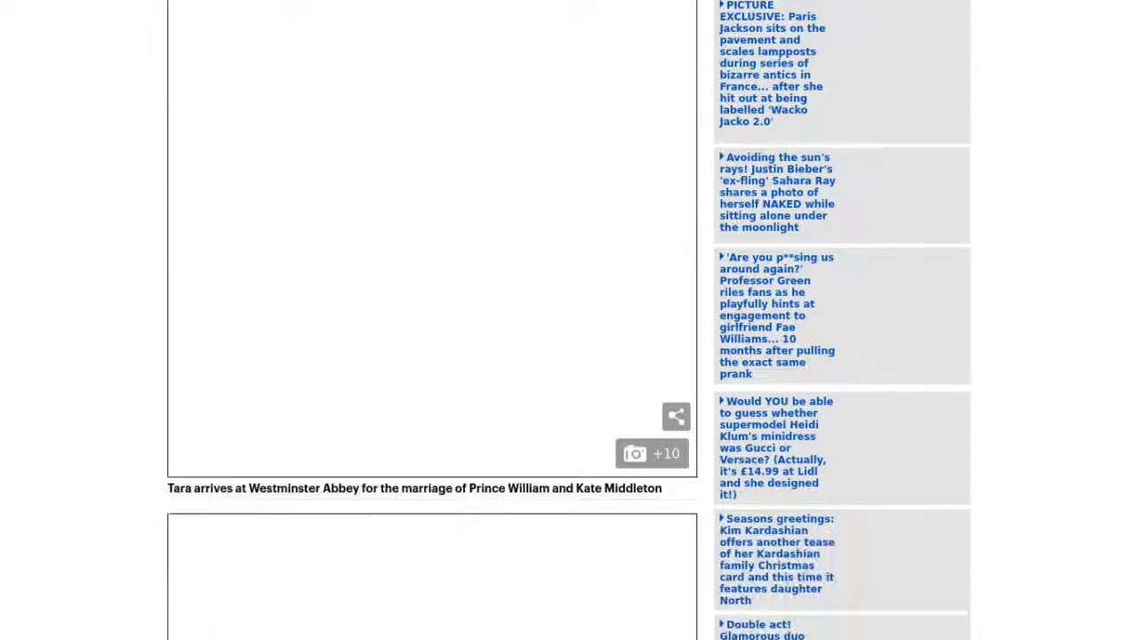
{"action": "scroll", "scroll_direction": "down", "scroll_amount": 3}
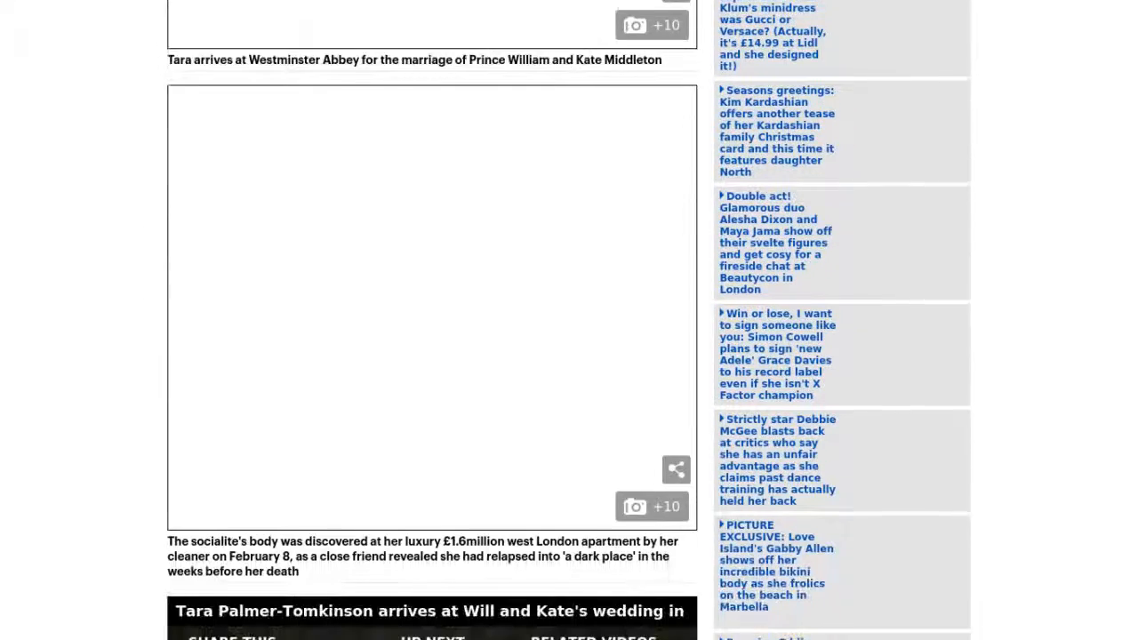
{"action": "scroll", "scroll_direction": "down", "scroll_amount": 3}
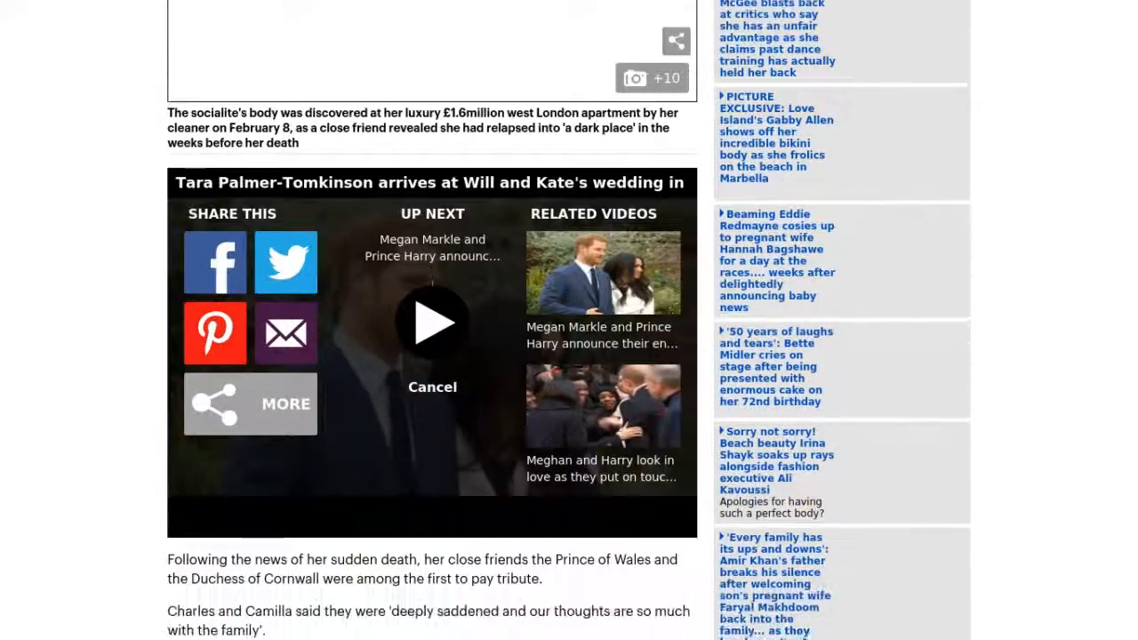
{"action": "scroll", "scroll_direction": "down", "scroll_amount": 3}
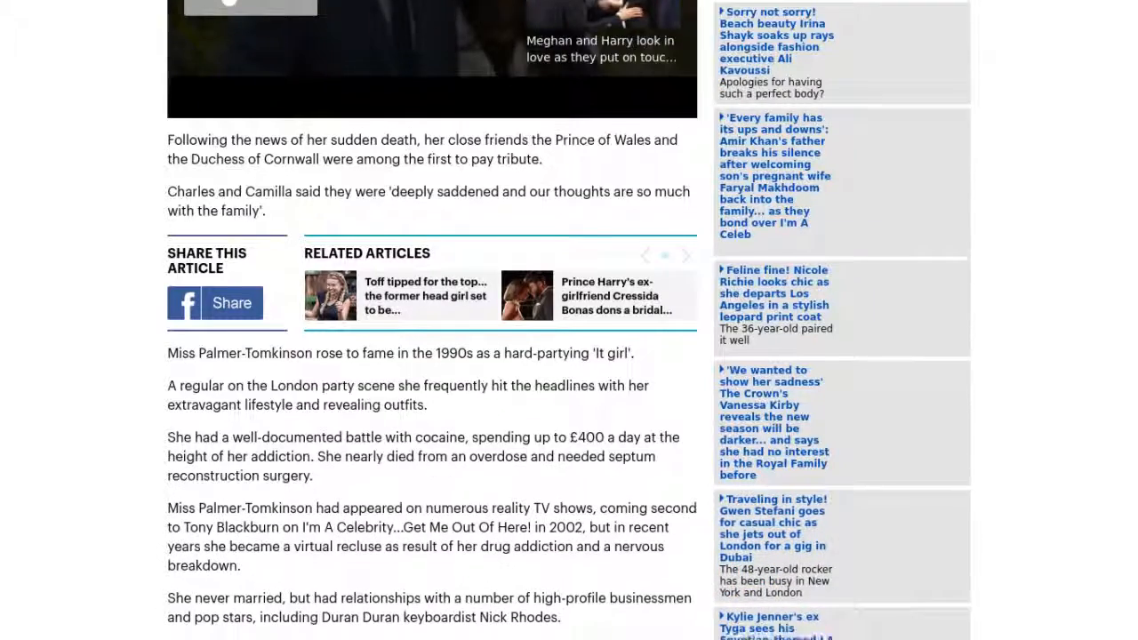
{"action": "scroll", "scroll_direction": "down", "scroll_amount": 3}
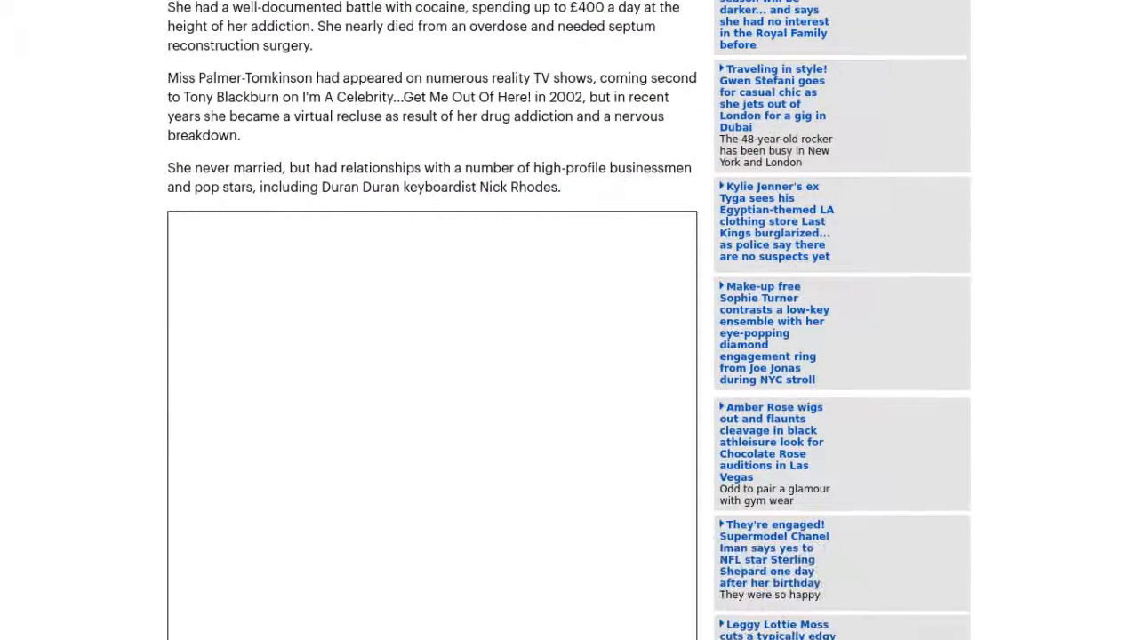
{"action": "scroll", "scroll_direction": "down", "scroll_amount": 3}
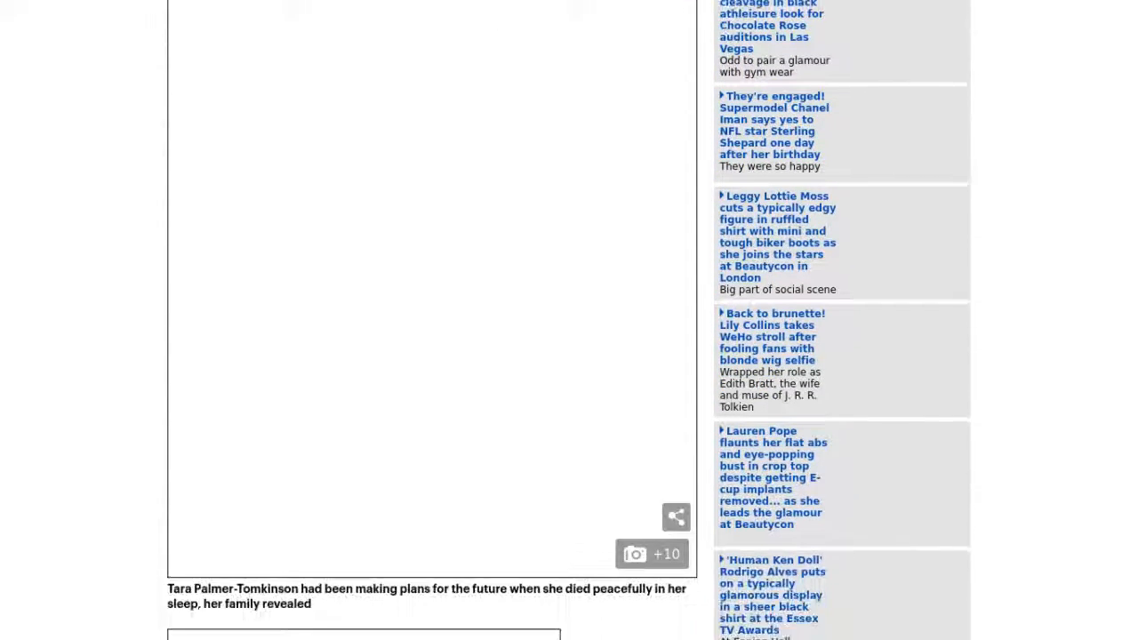
{"action": "scroll", "scroll_direction": "down", "scroll_amount": 3}
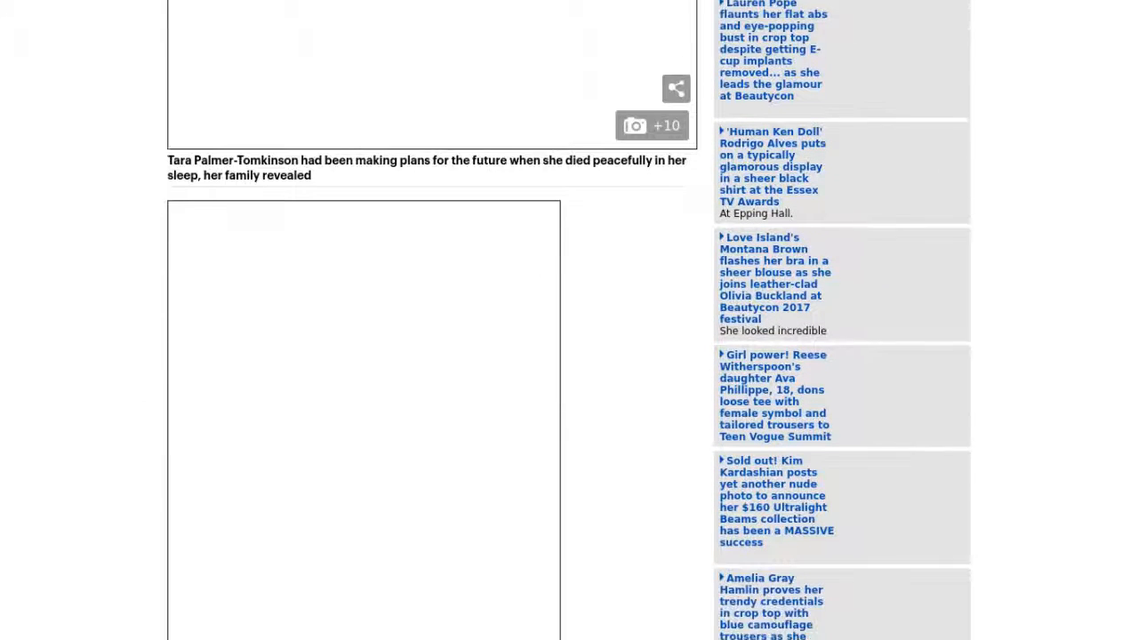
{"action": "scroll", "scroll_direction": "down", "scroll_amount": 3}
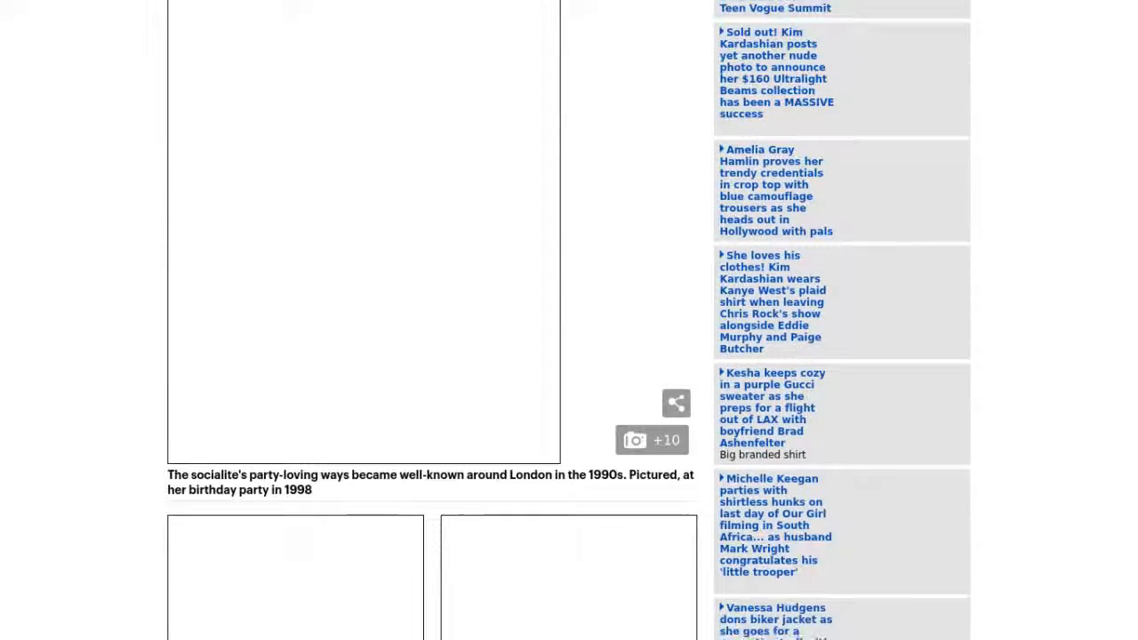
{"action": "scroll", "scroll_direction": "down", "scroll_amount": 3}
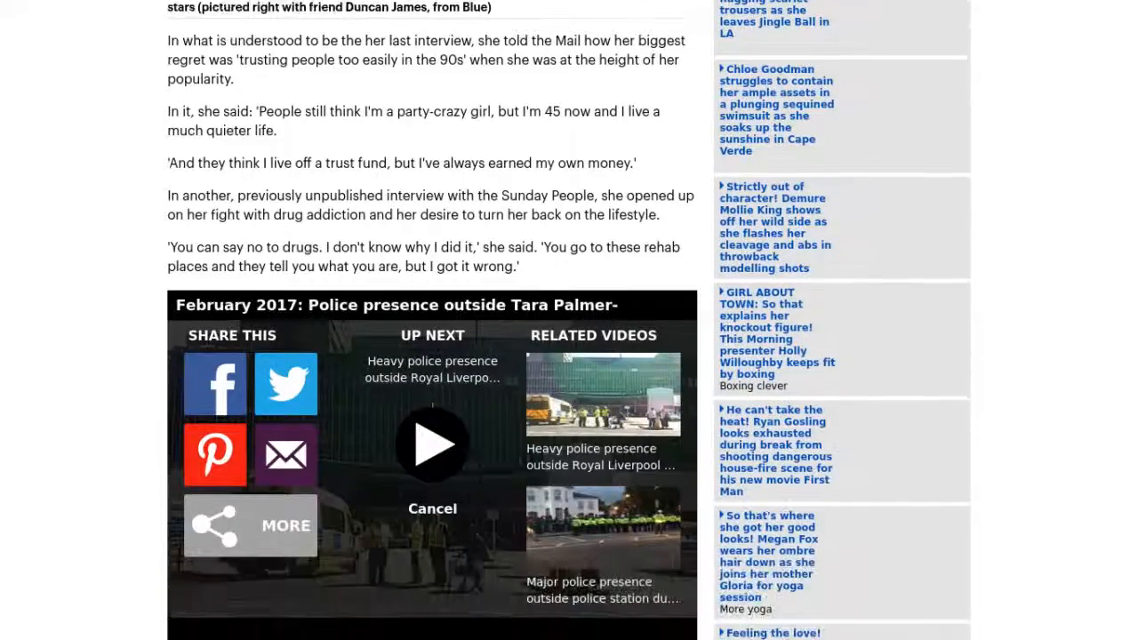
{"action": "scroll", "scroll_direction": "down", "scroll_amount": 3}
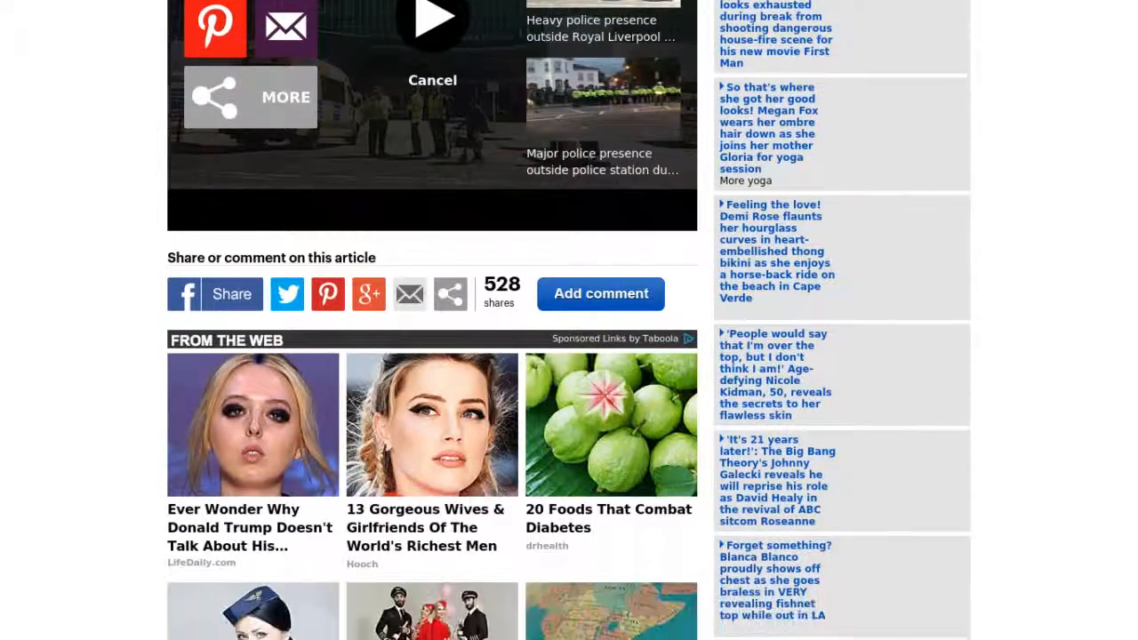
{"action": "scroll", "scroll_direction": "down", "scroll_amount": 3}
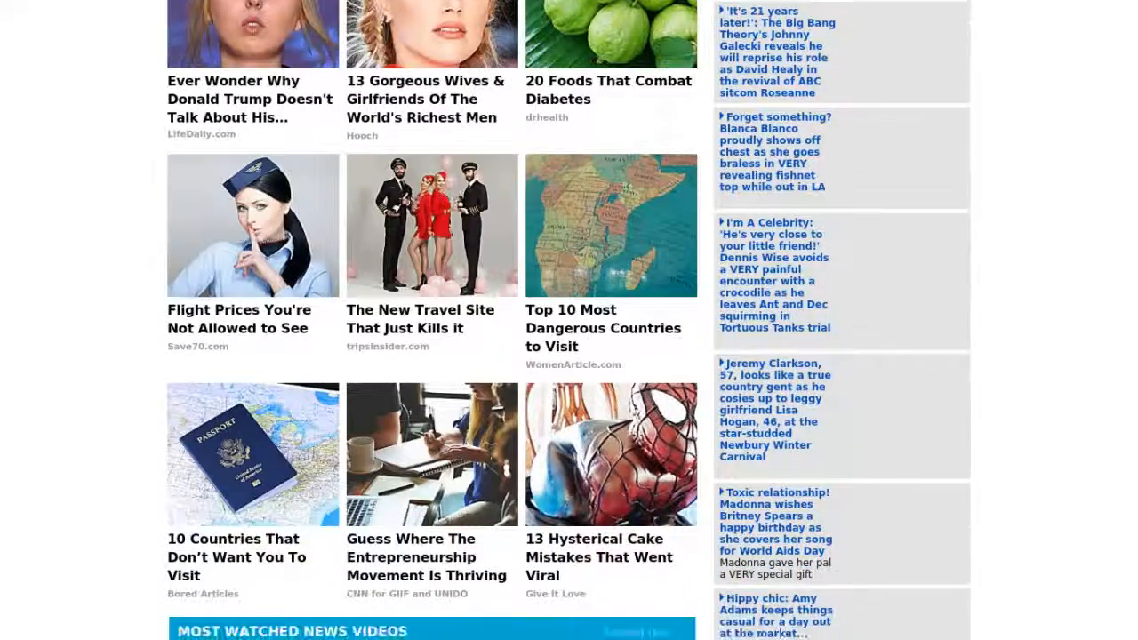
{"action": "scroll", "scroll_direction": "down", "scroll_amount": 3}
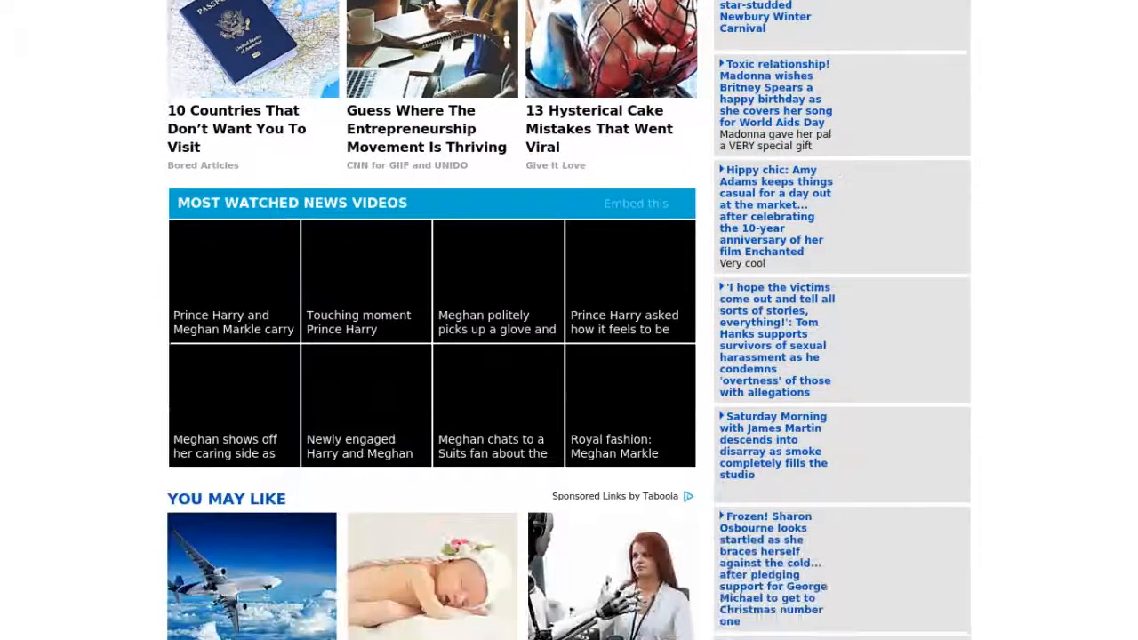
{"action": "scroll", "scroll_direction": "down", "scroll_amount": 3}
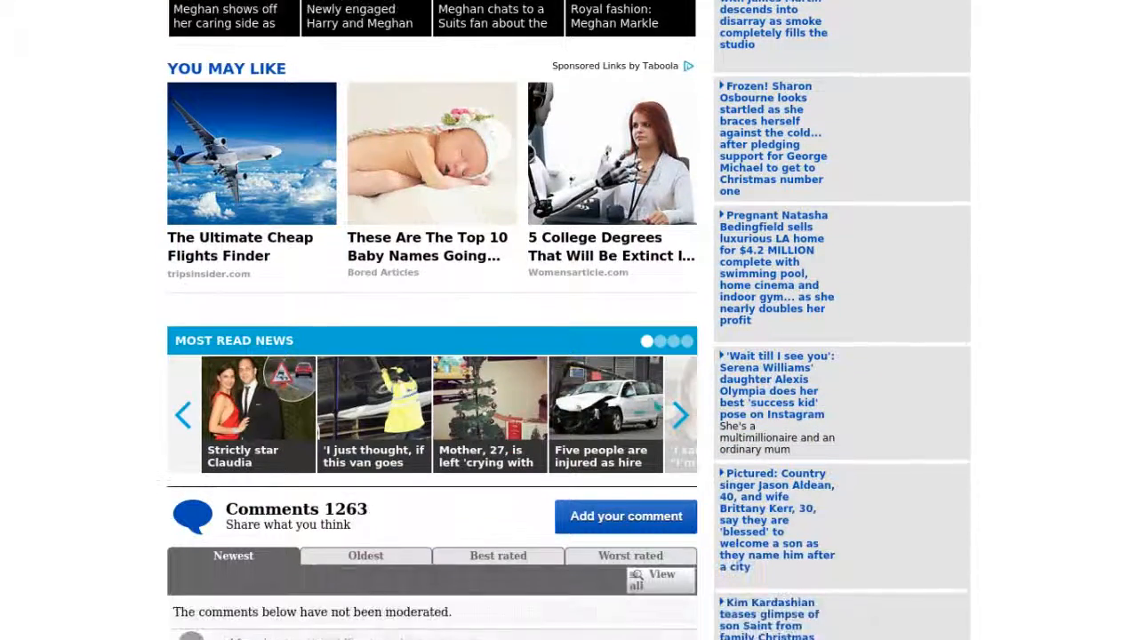
{"action": "scroll", "scroll_direction": "down", "scroll_amount": 3}
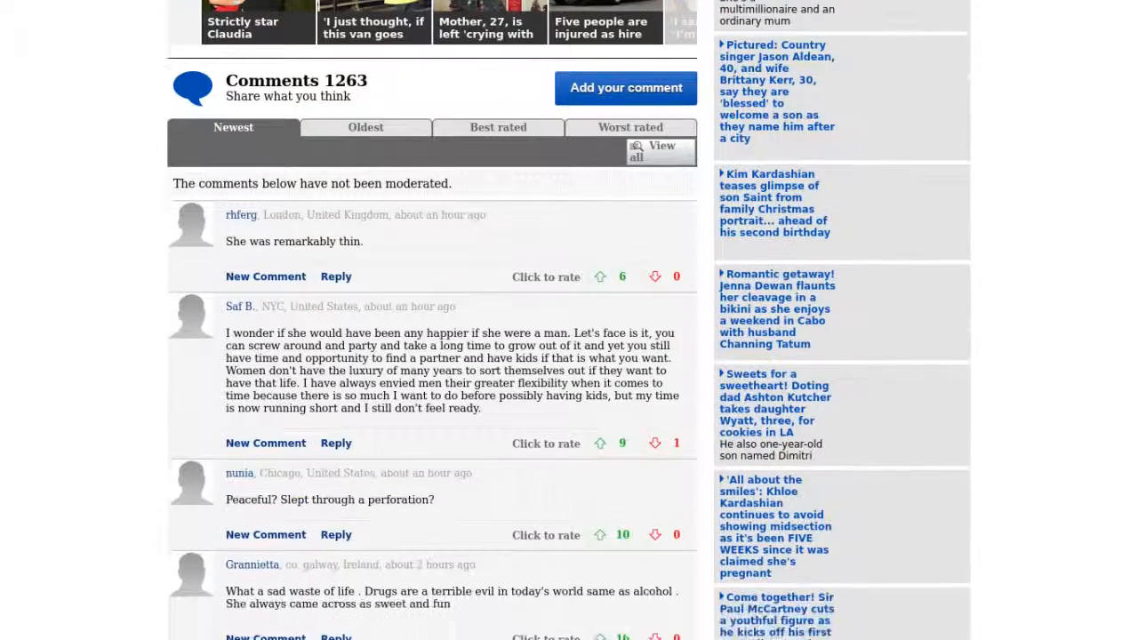
{"action": "scroll", "scroll_direction": "down", "scroll_amount": 3}
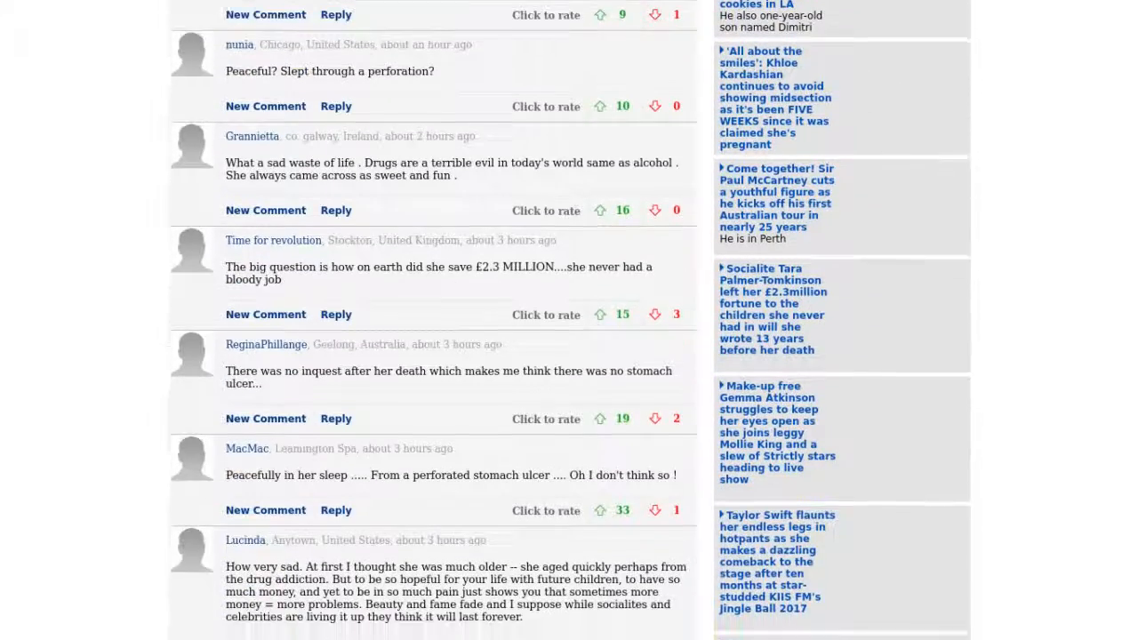
{"action": "scroll", "scroll_direction": "down", "scroll_amount": 3}
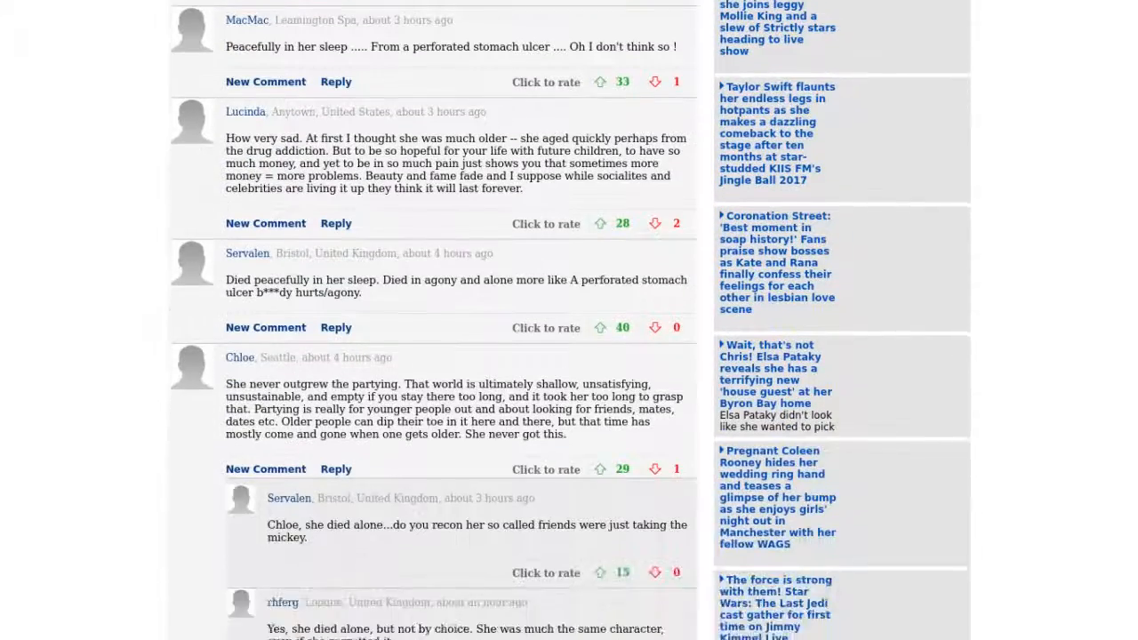
{"action": "scroll", "scroll_direction": "down", "scroll_amount": 3}
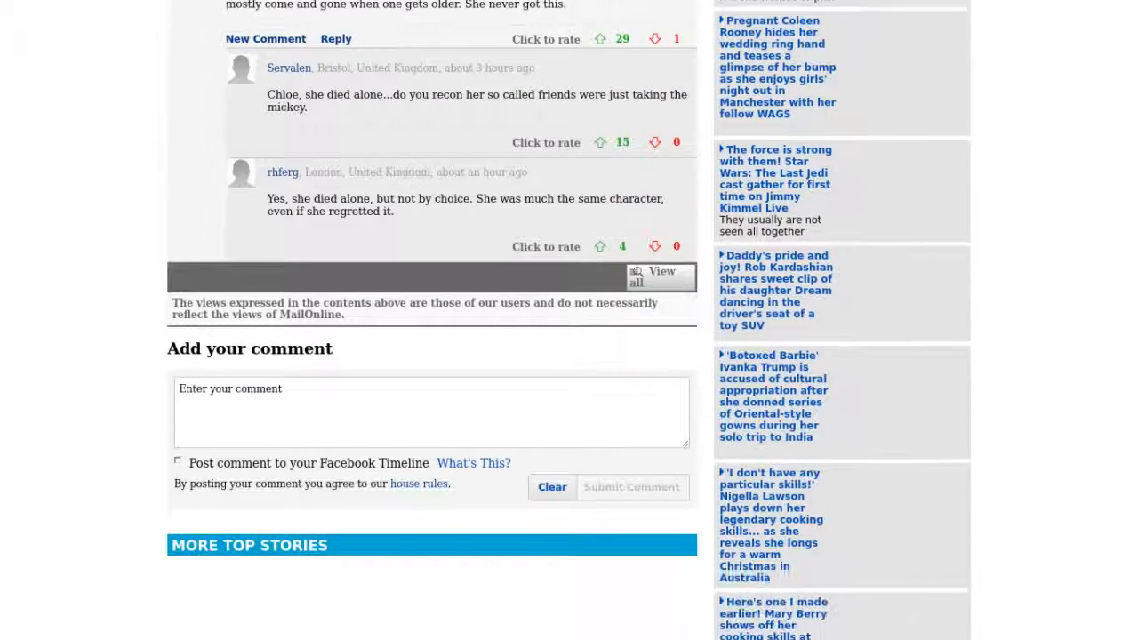
{"action": "scroll", "scroll_direction": "down", "scroll_amount": 3}
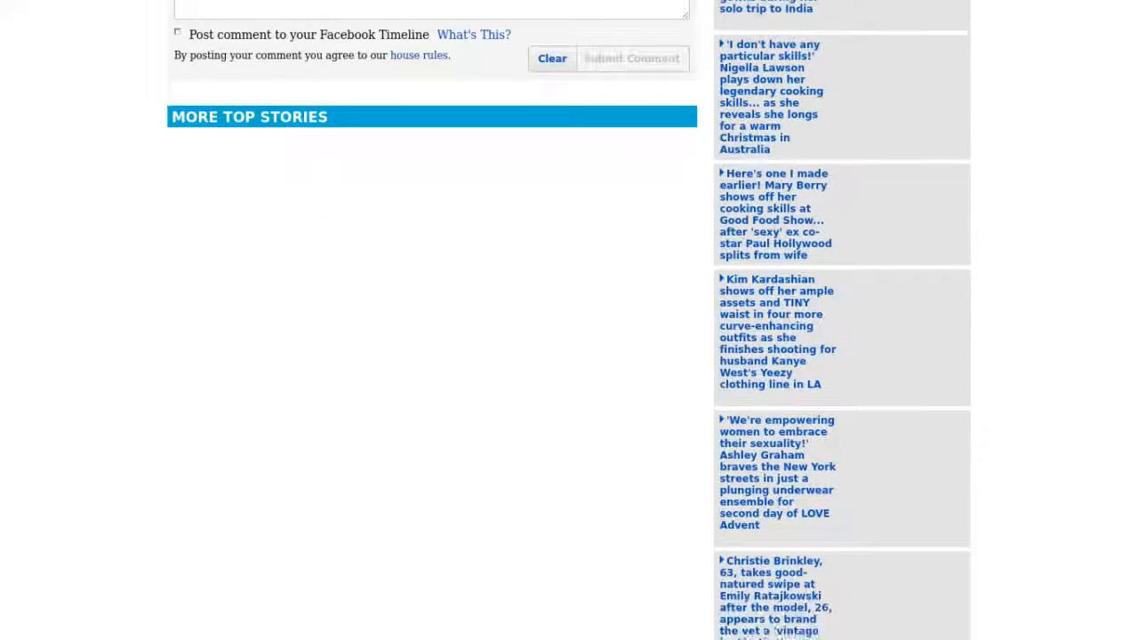
{"action": "scroll", "scroll_direction": "down", "scroll_amount": 3}
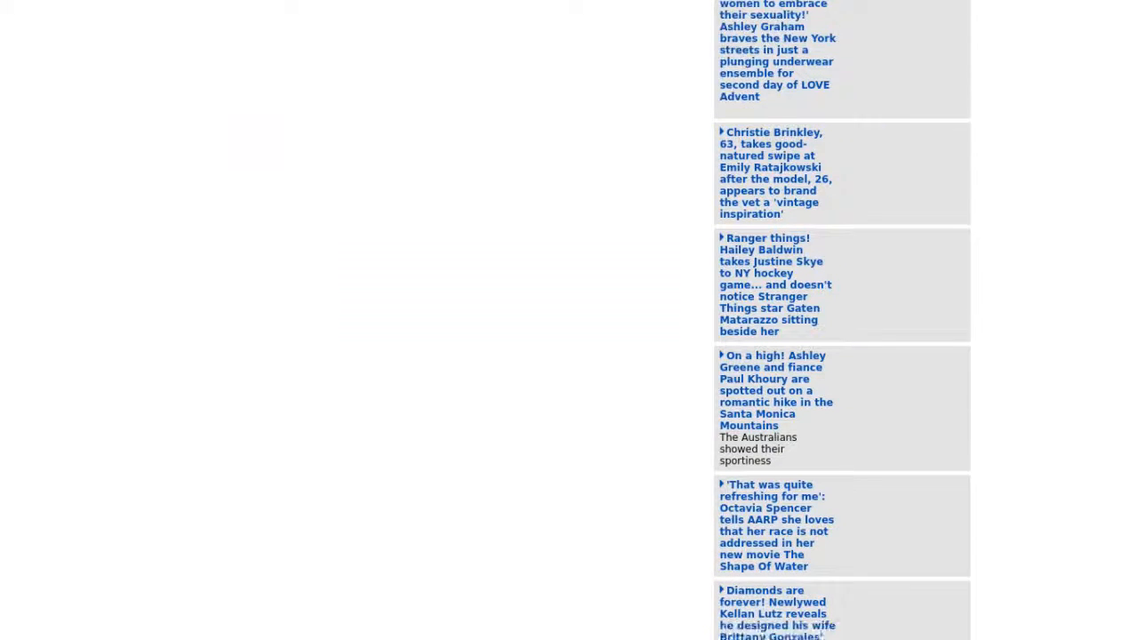
{"action": "scroll", "scroll_direction": "down", "scroll_amount": 3}
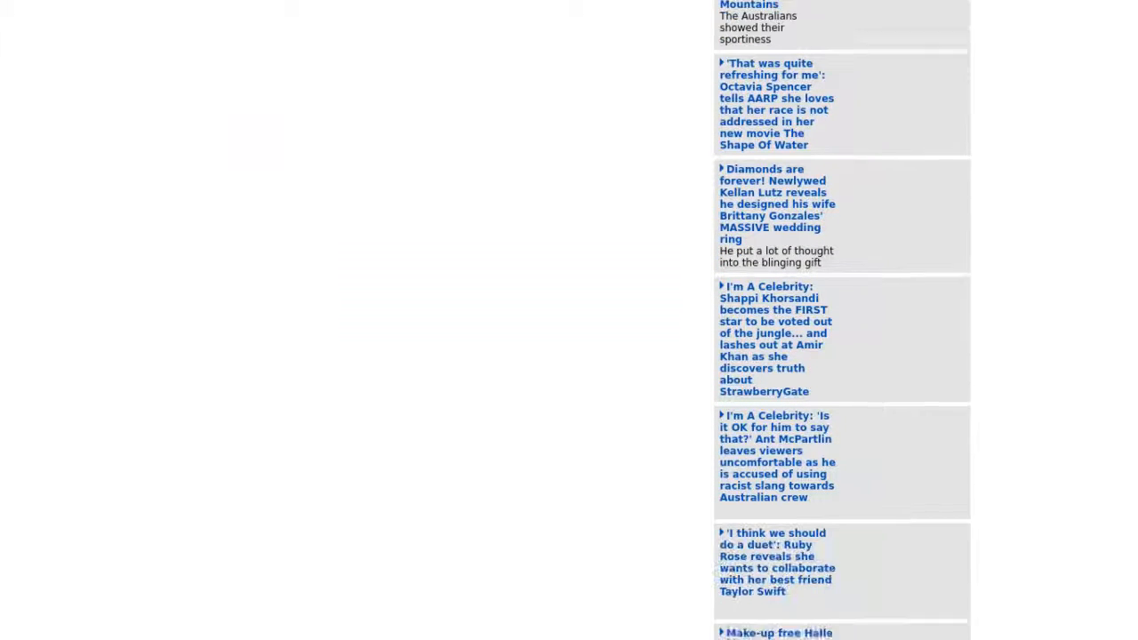
{"action": "scroll", "scroll_direction": "down", "scroll_amount": 3}
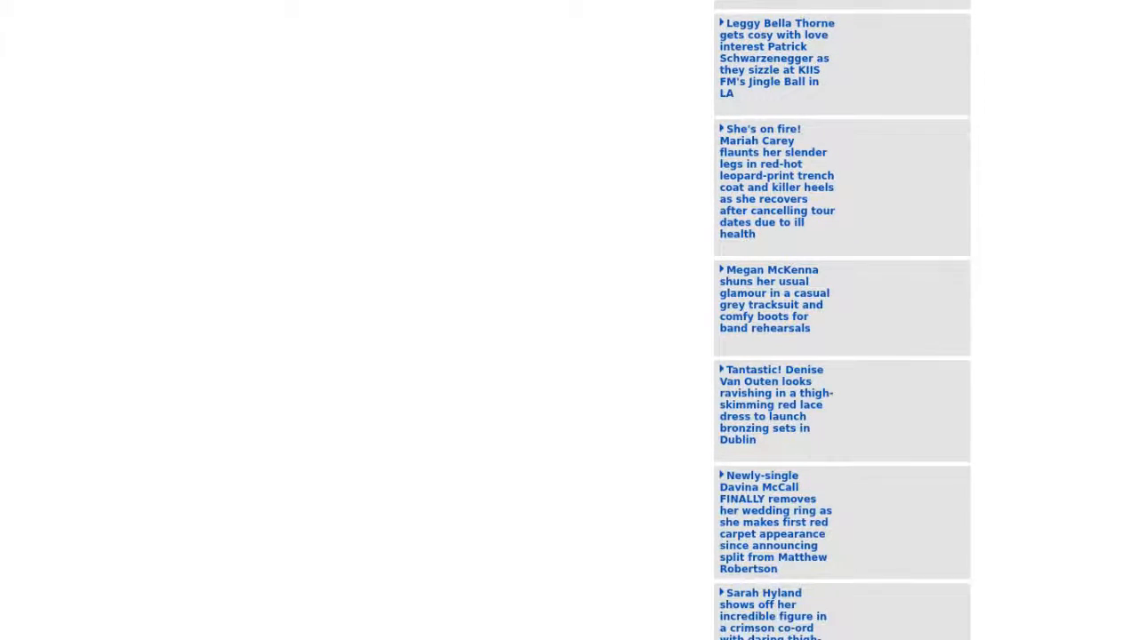
{"action": "scroll", "scroll_direction": "down", "scroll_amount": 3}
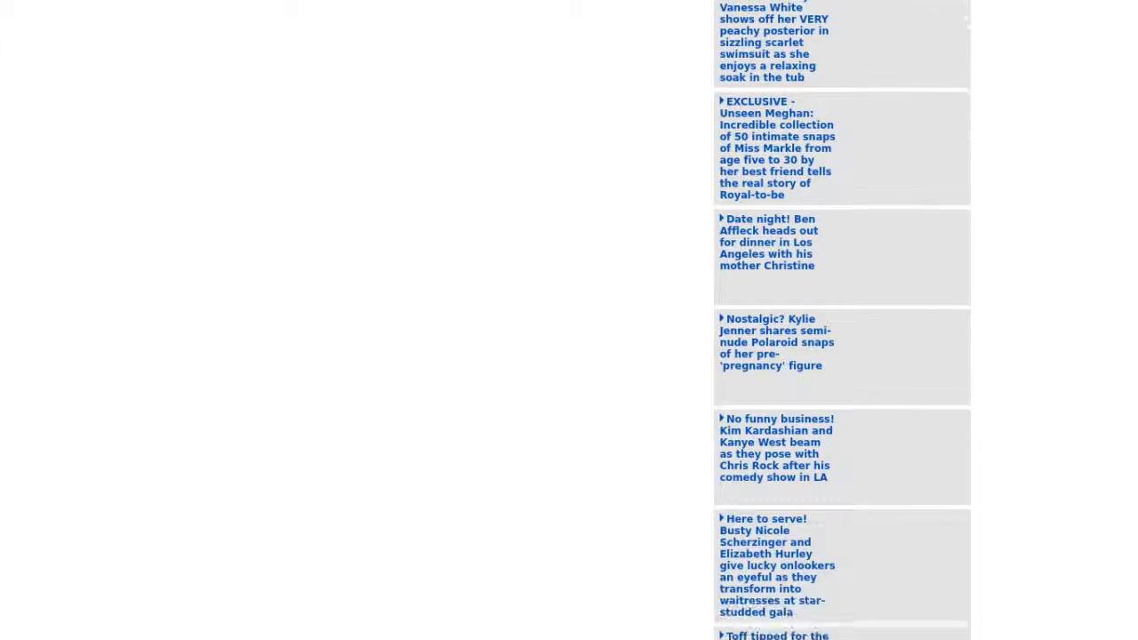
{"action": "scroll", "scroll_direction": "down", "scroll_amount": 3}
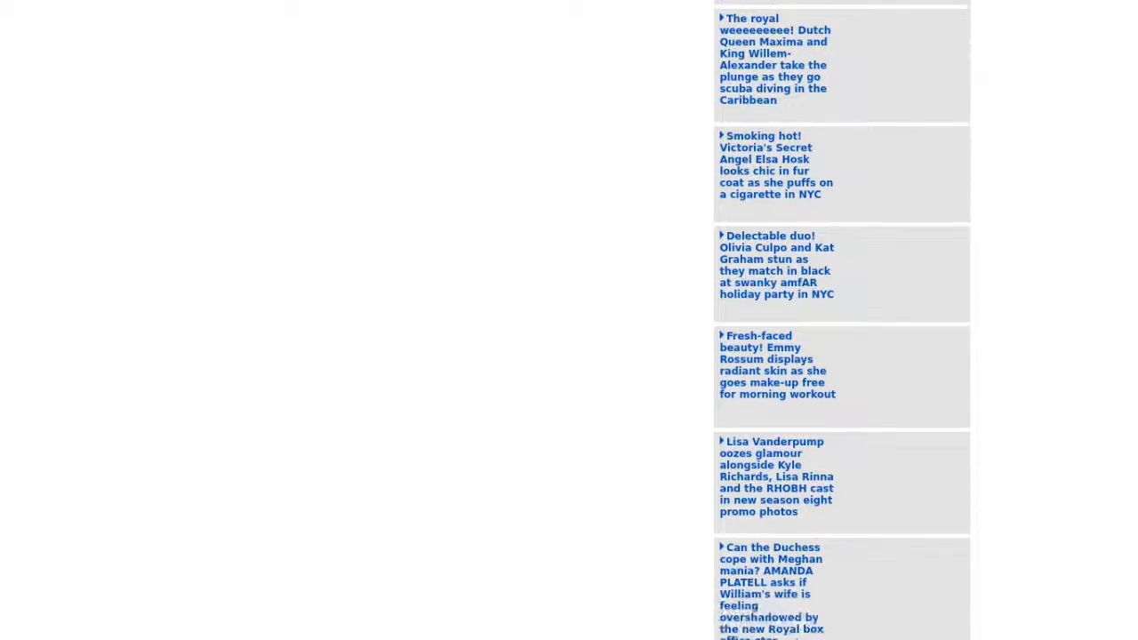
{"action": "scroll", "scroll_direction": "down", "scroll_amount": 3}
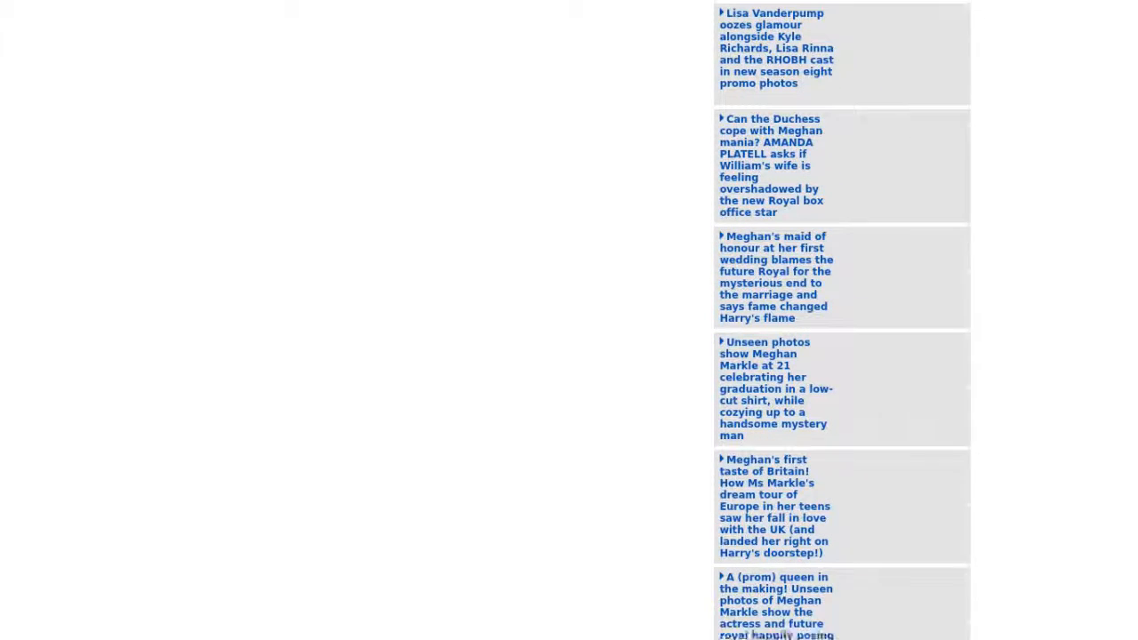
{"action": "scroll", "scroll_direction": "down", "scroll_amount": 3}
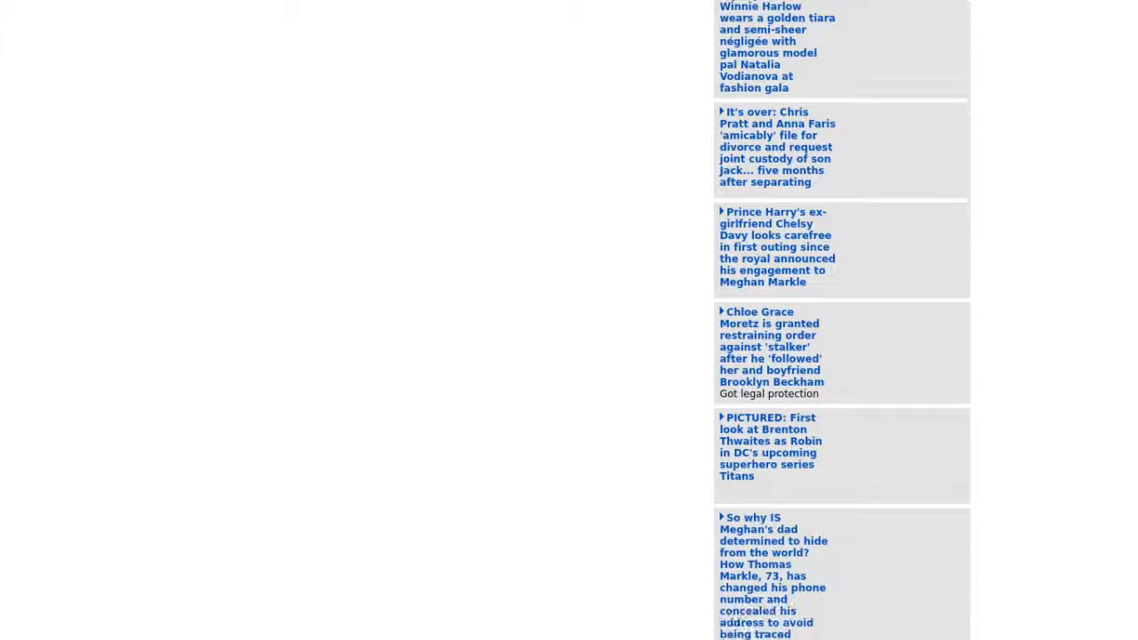
{"action": "scroll", "scroll_direction": "down", "scroll_amount": 3}
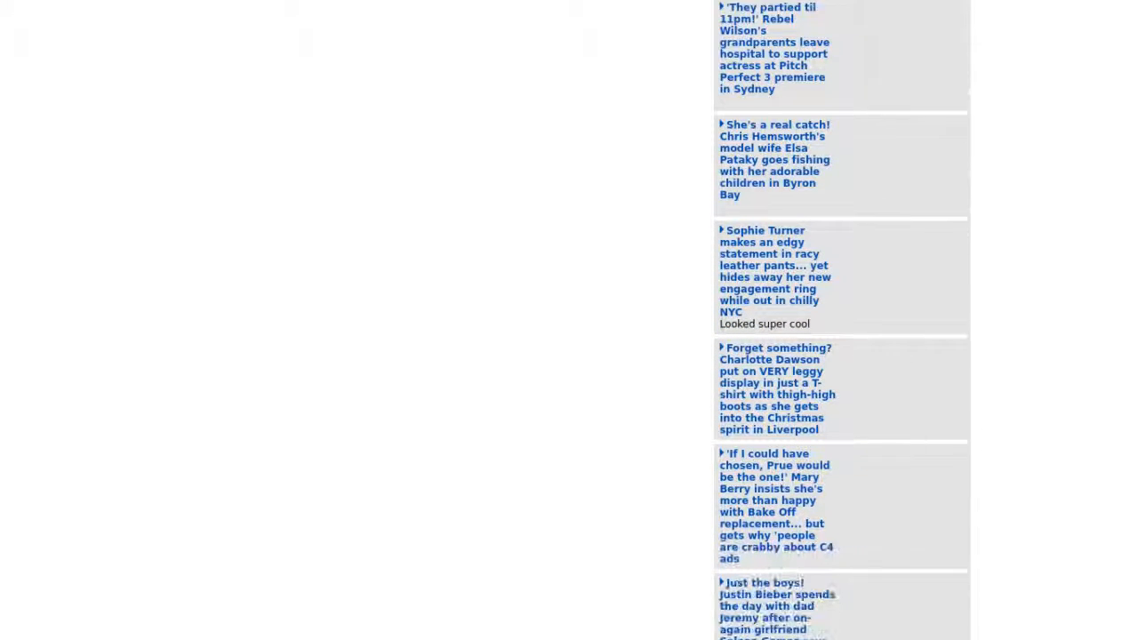
{"action": "scroll", "scroll_direction": "down", "scroll_amount": 3}
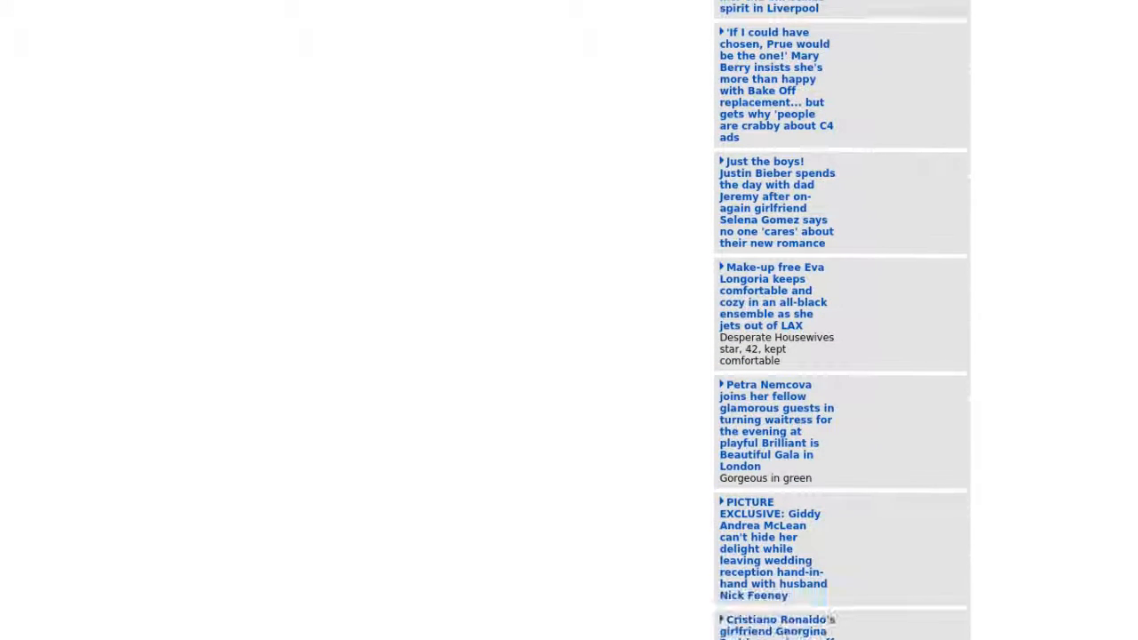
{"action": "scroll", "scroll_direction": "down", "scroll_amount": 3}
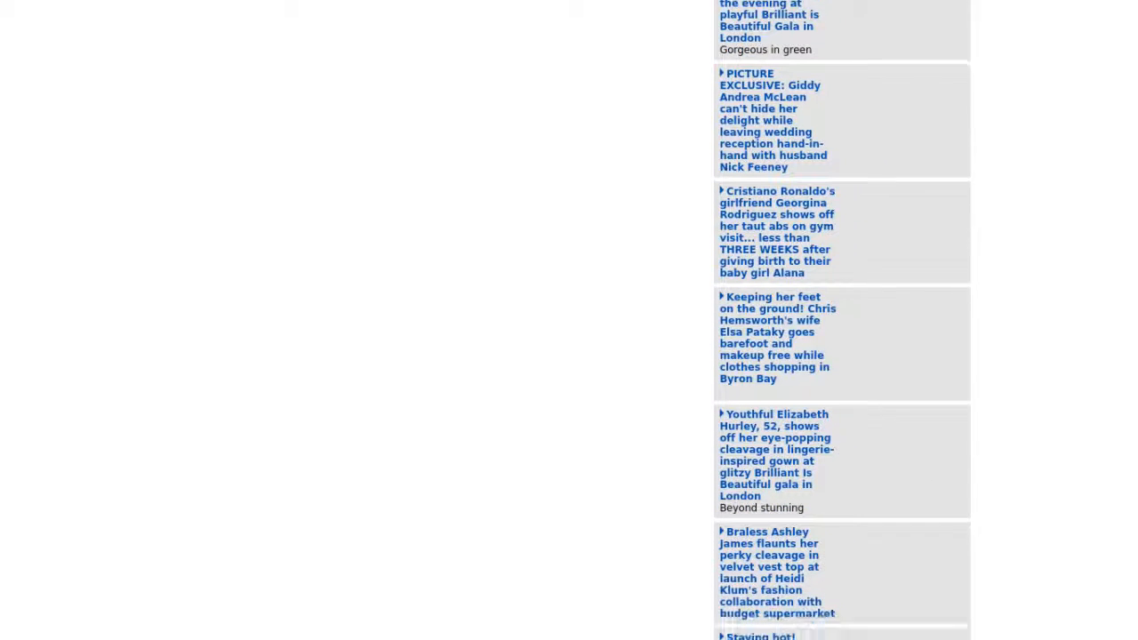
{"action": "scroll", "scroll_direction": "down", "scroll_amount": 3}
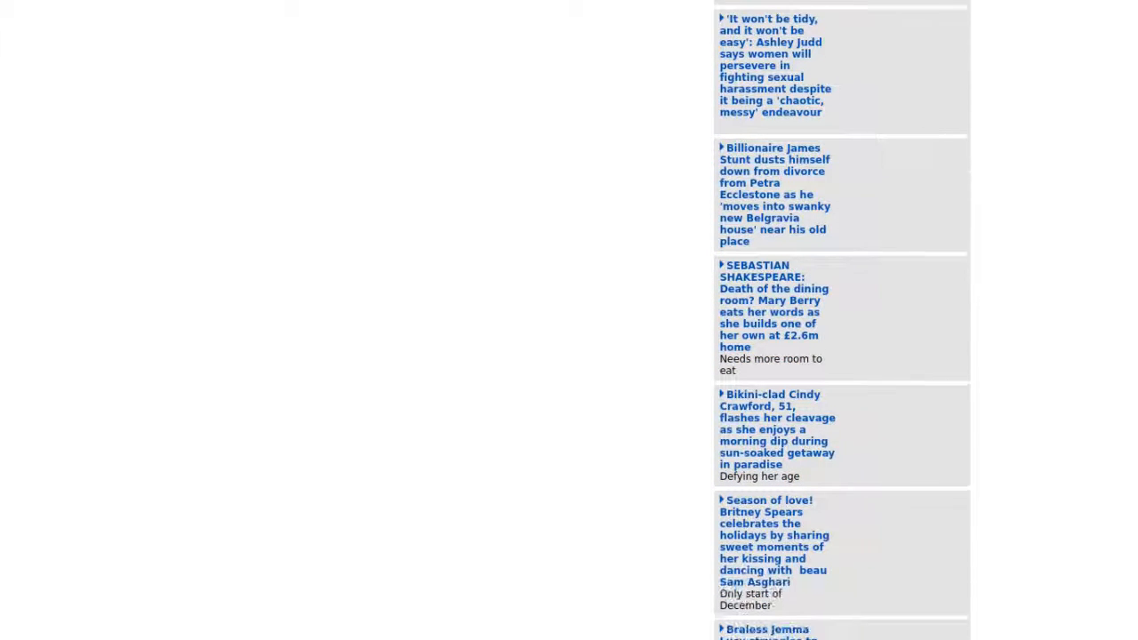
{"action": "scroll", "scroll_direction": "down", "scroll_amount": 3}
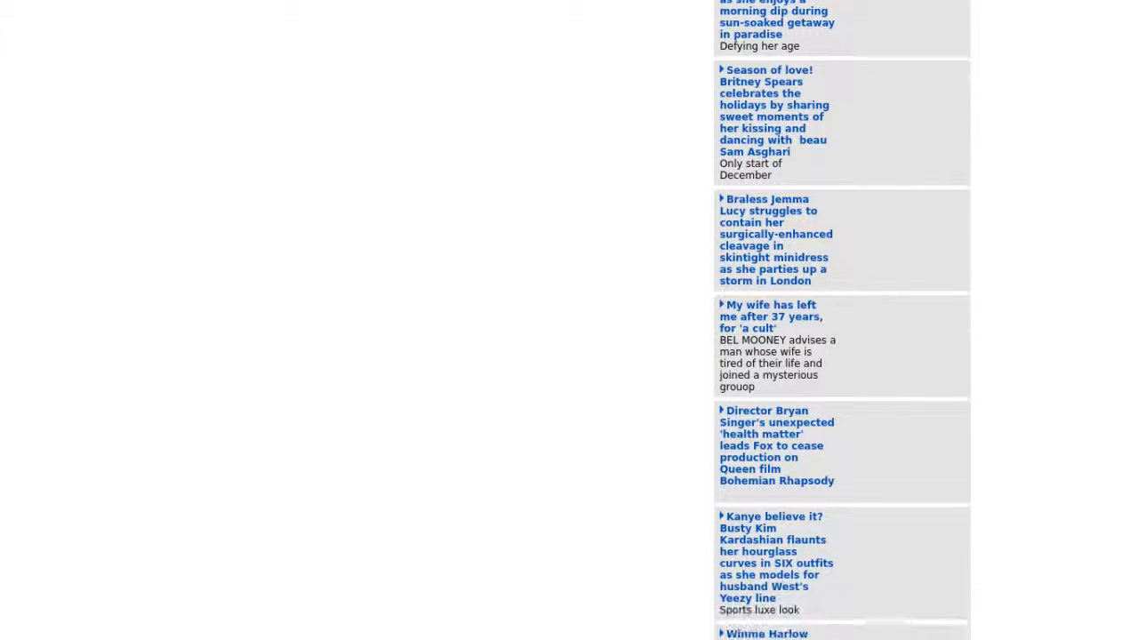
{"action": "scroll", "scroll_direction": "down", "scroll_amount": 3}
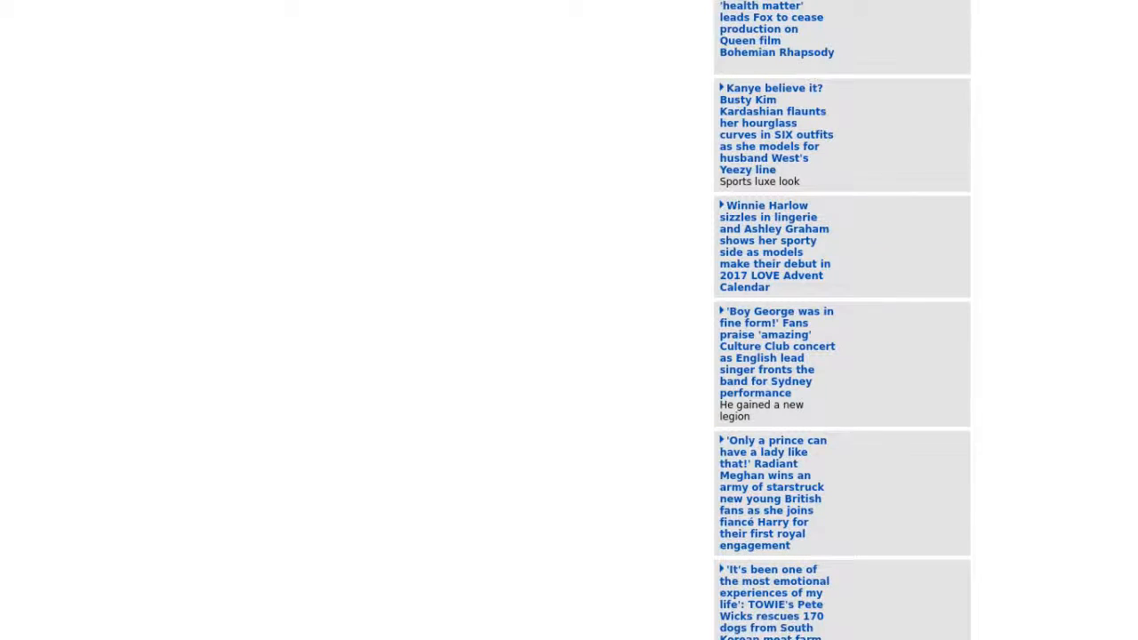
{"action": "scroll", "scroll_direction": "down", "scroll_amount": 3}
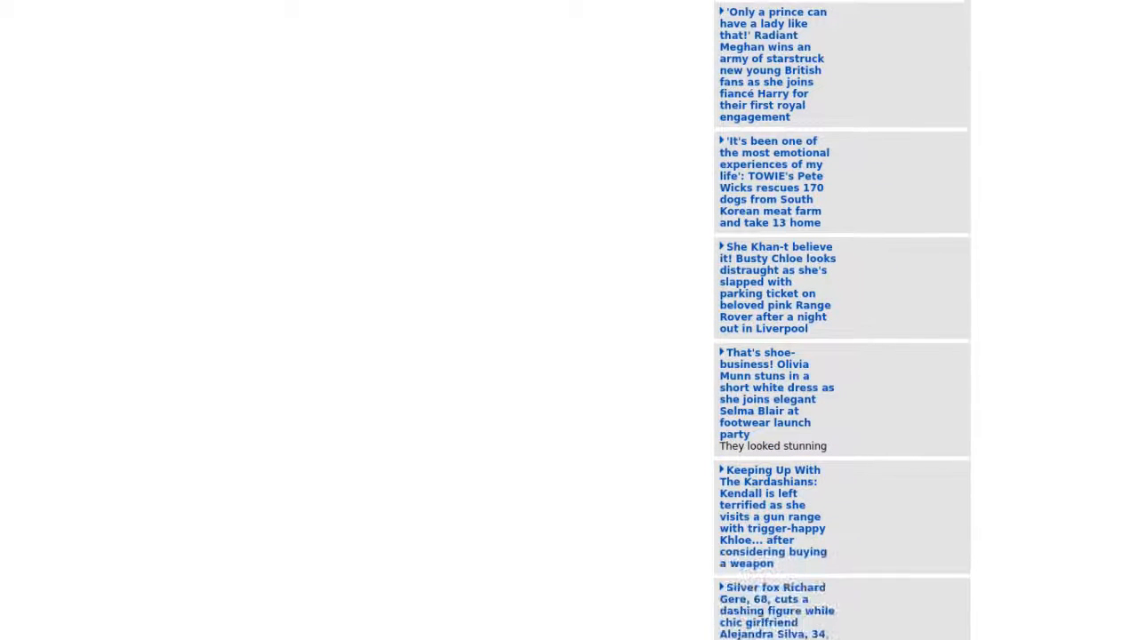
{"action": "scroll", "scroll_direction": "down", "scroll_amount": 3}
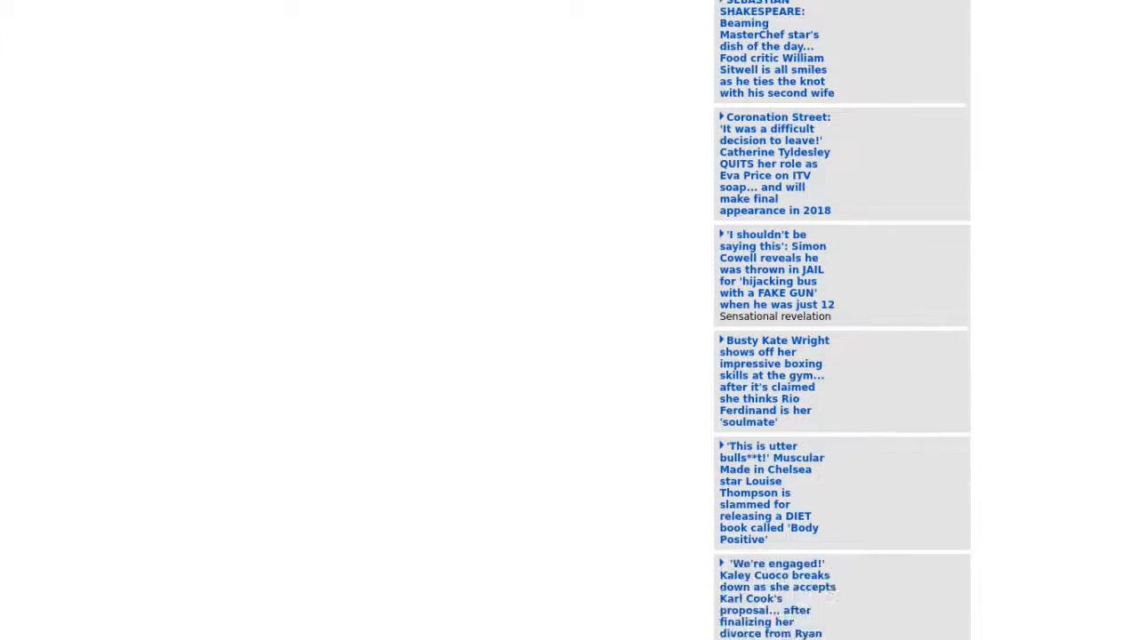
{"action": "scroll", "scroll_direction": "down", "scroll_amount": 3}
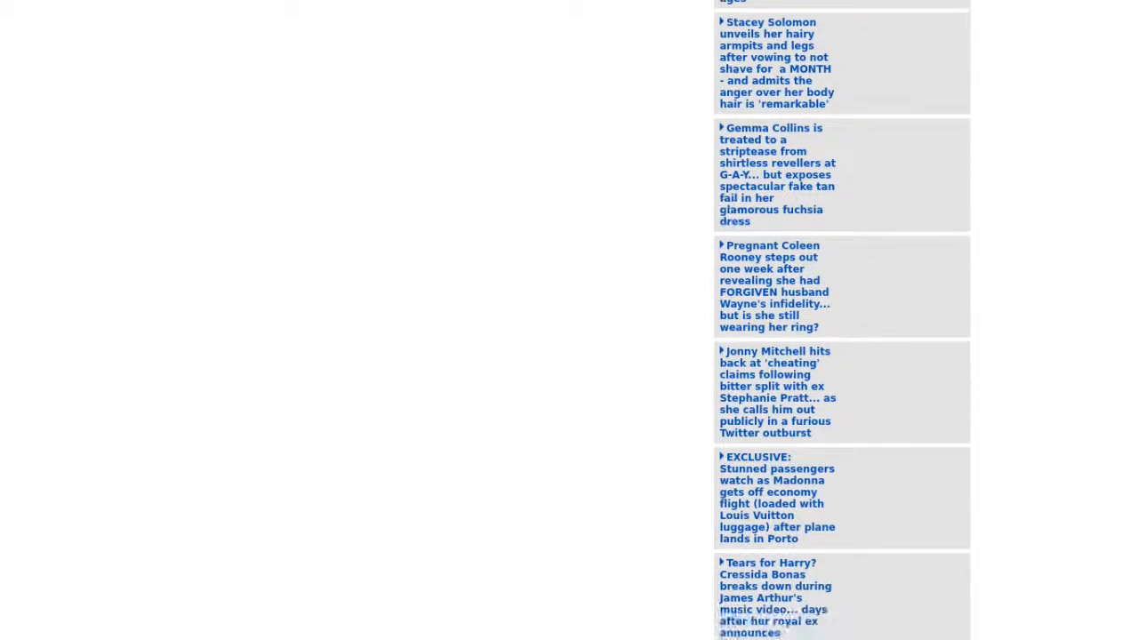
{"action": "scroll", "scroll_direction": "down", "scroll_amount": 3}
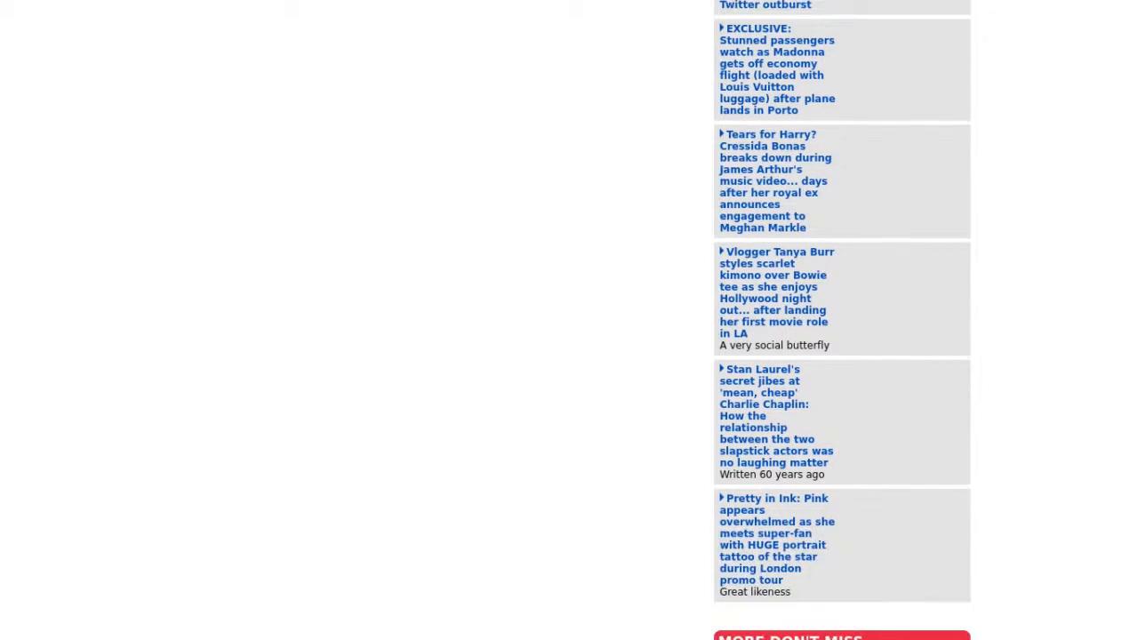
{"action": "scroll", "scroll_direction": "down", "scroll_amount": 3}
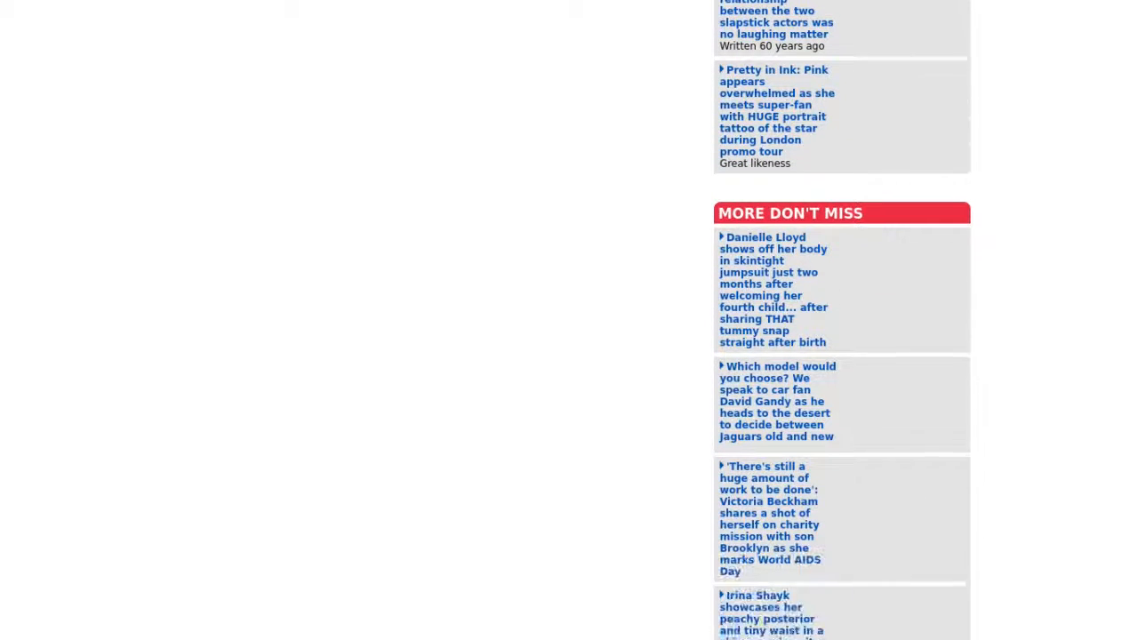
{"action": "scroll", "scroll_direction": "down", "scroll_amount": 3}
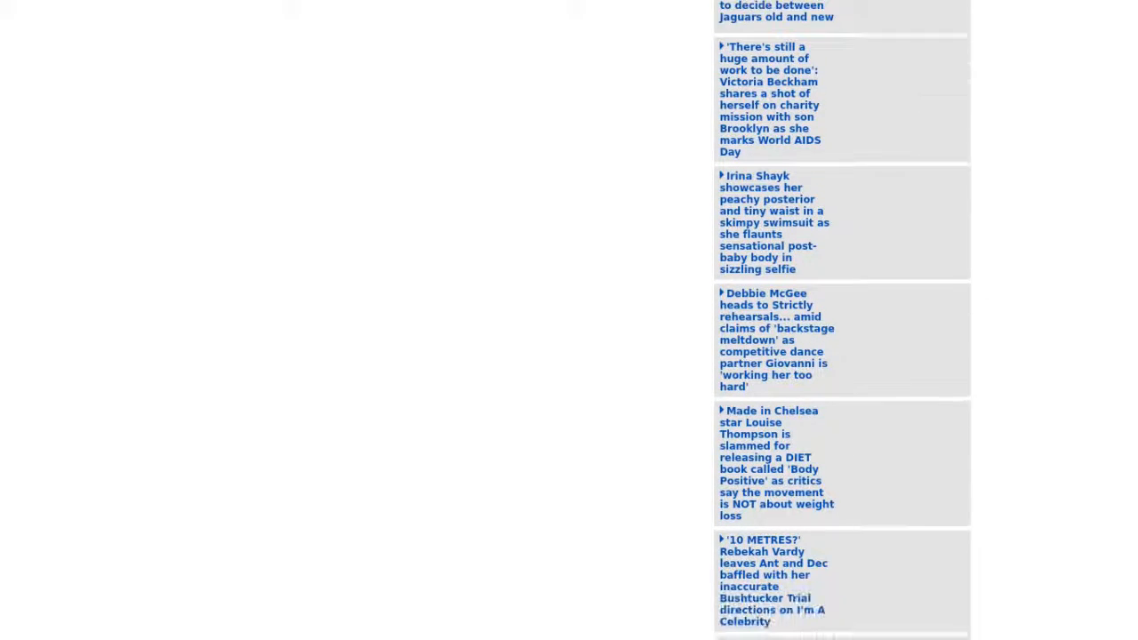